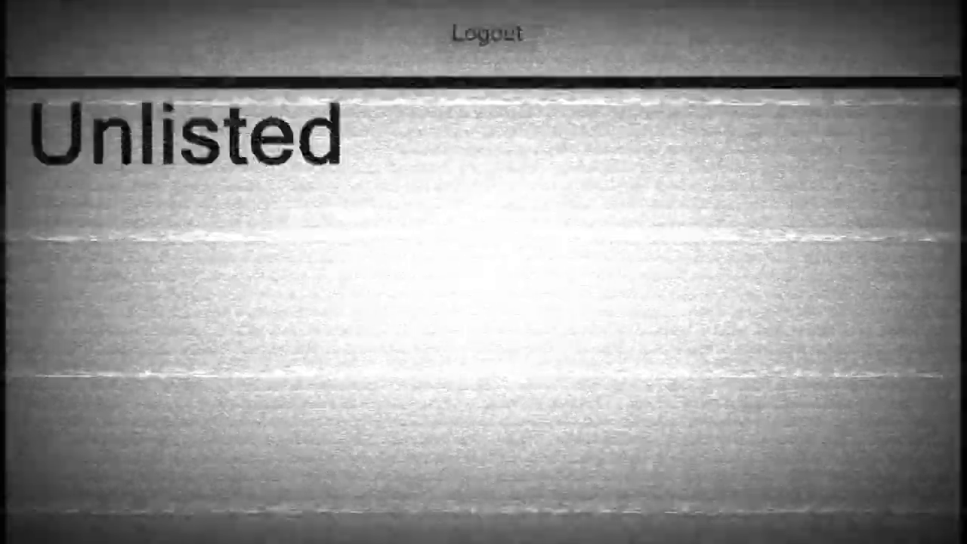
scroll(down, 3)
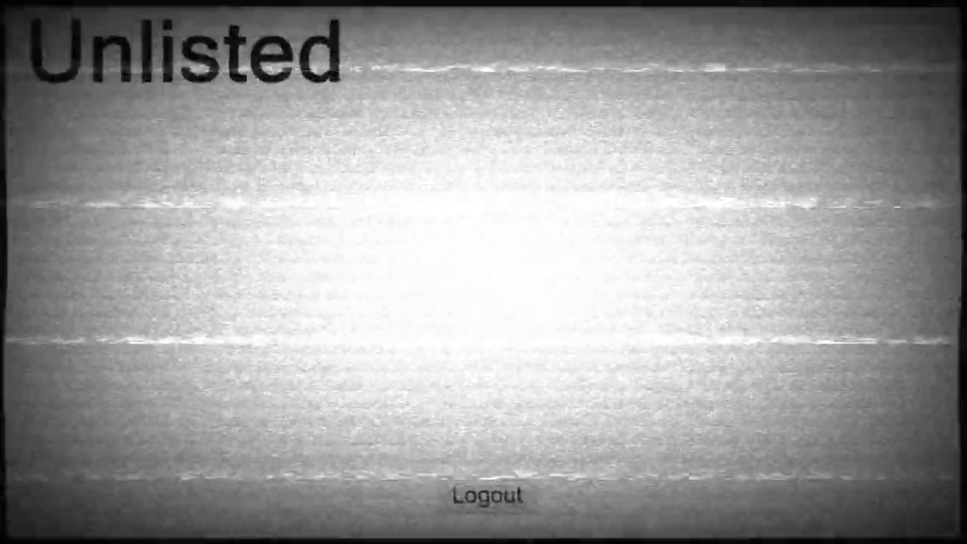